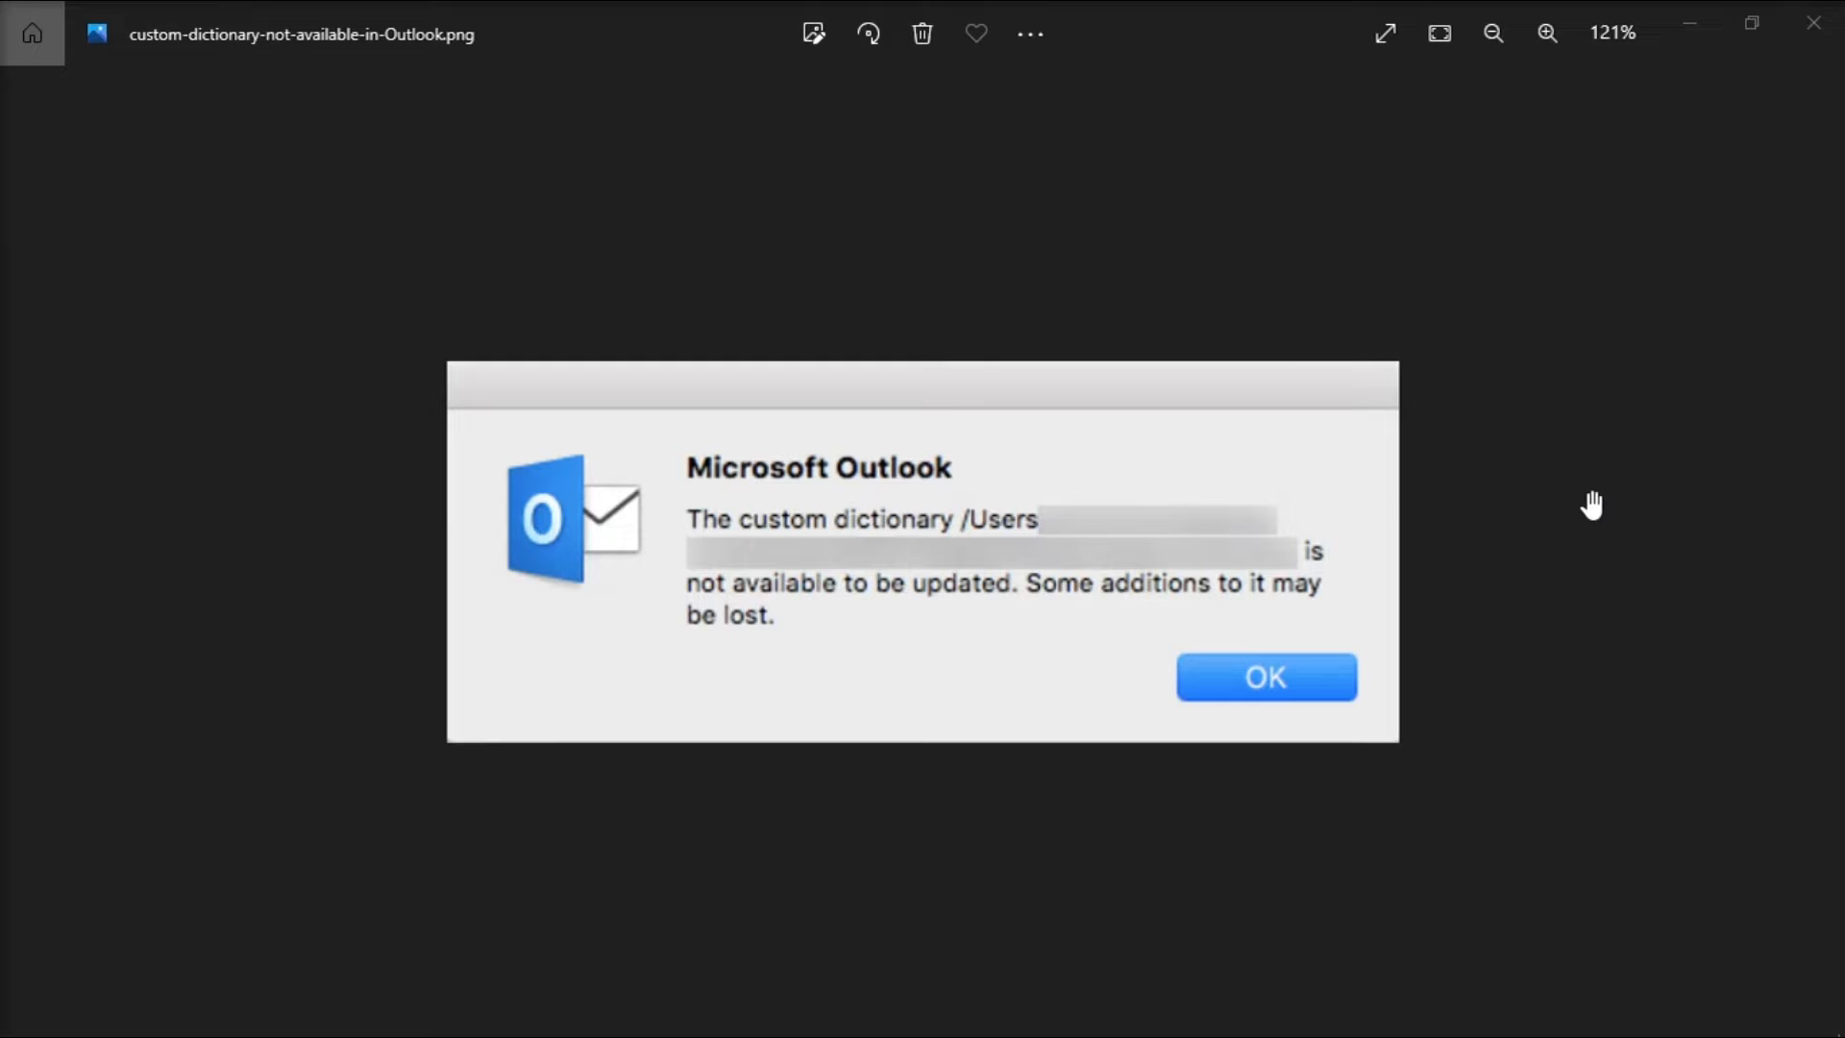
pyautogui.moveTo(897, 723)
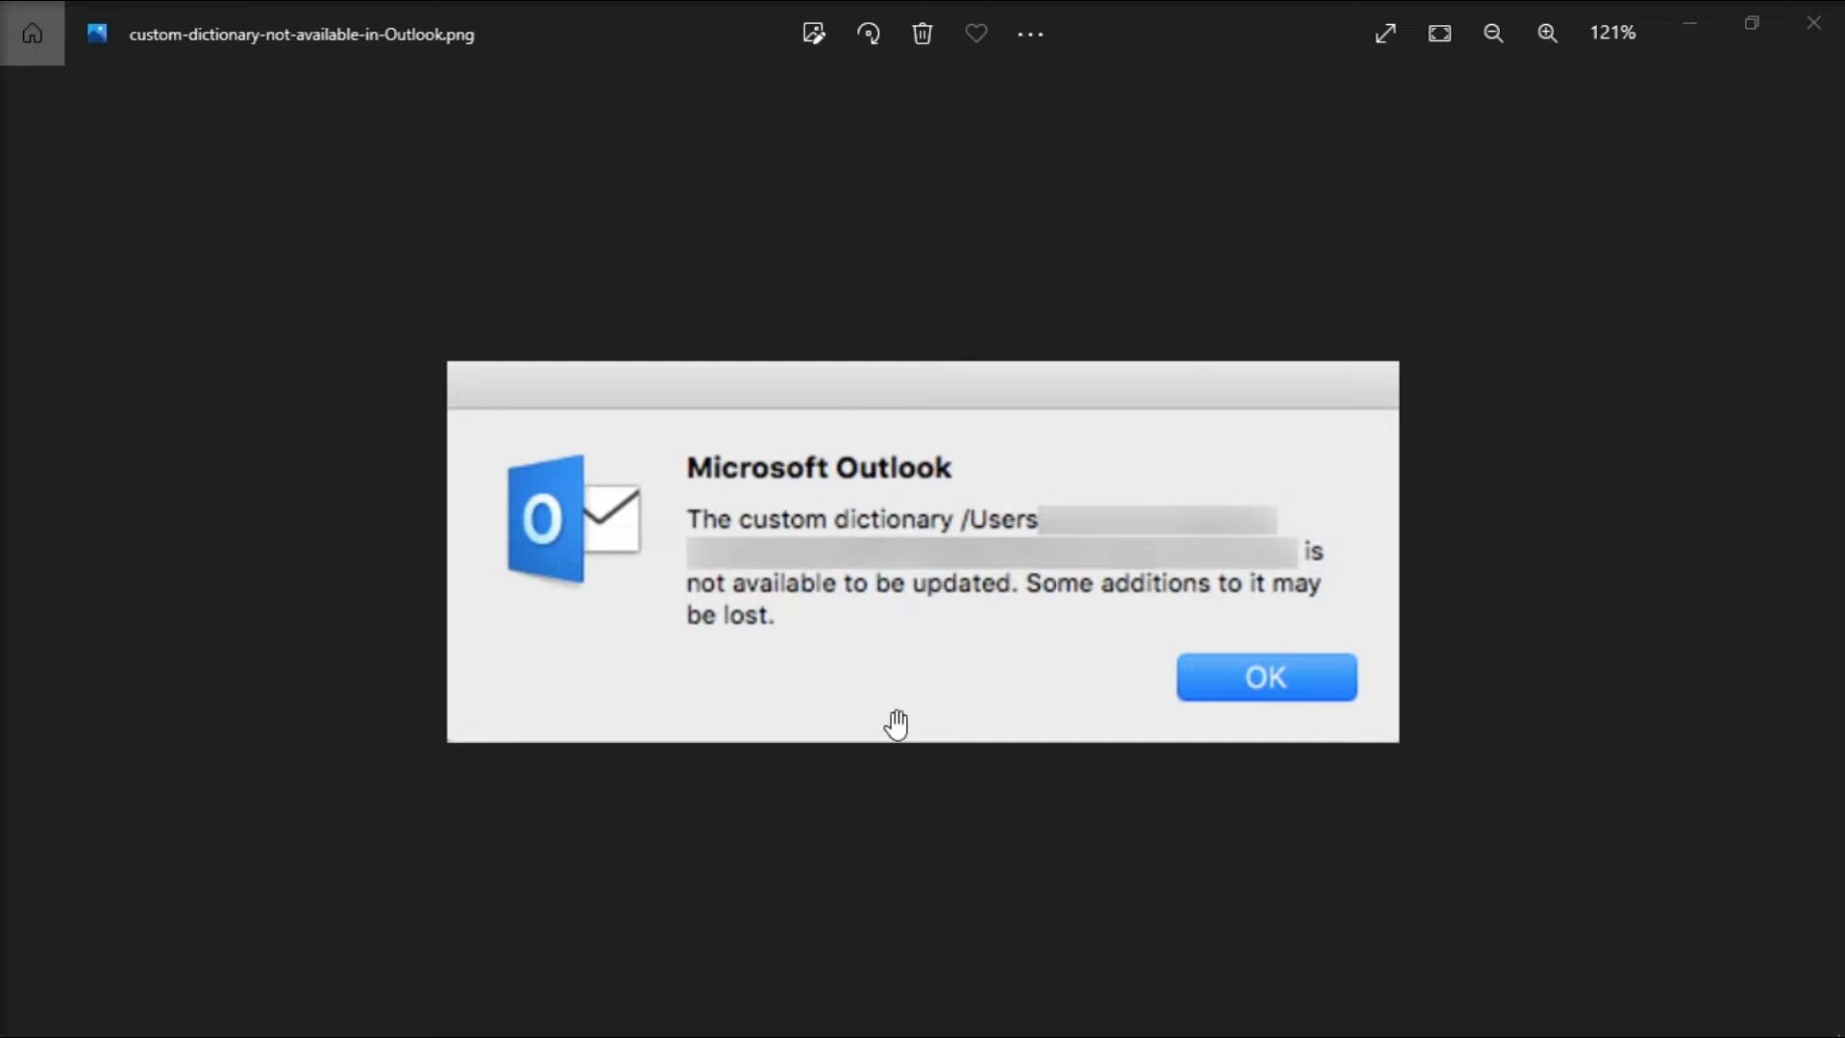
pyautogui.moveTo(1530, 548)
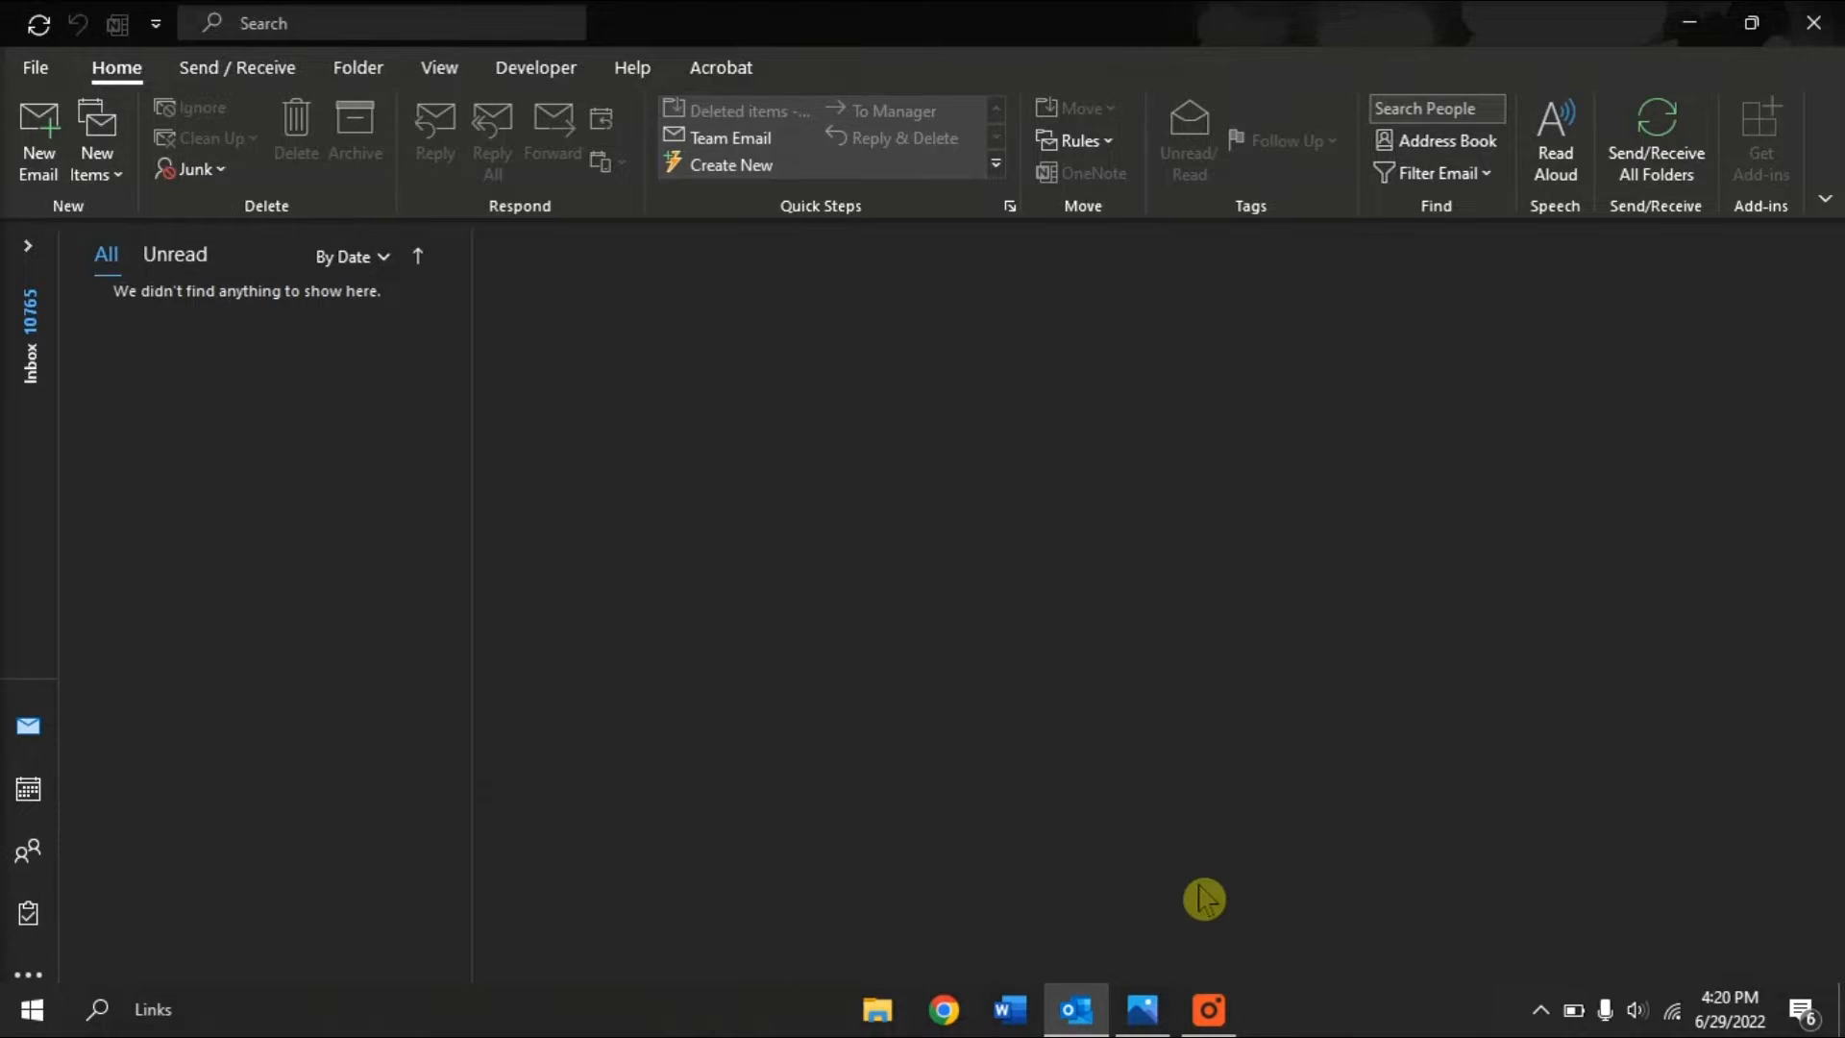
pyautogui.moveTo(1472, 628)
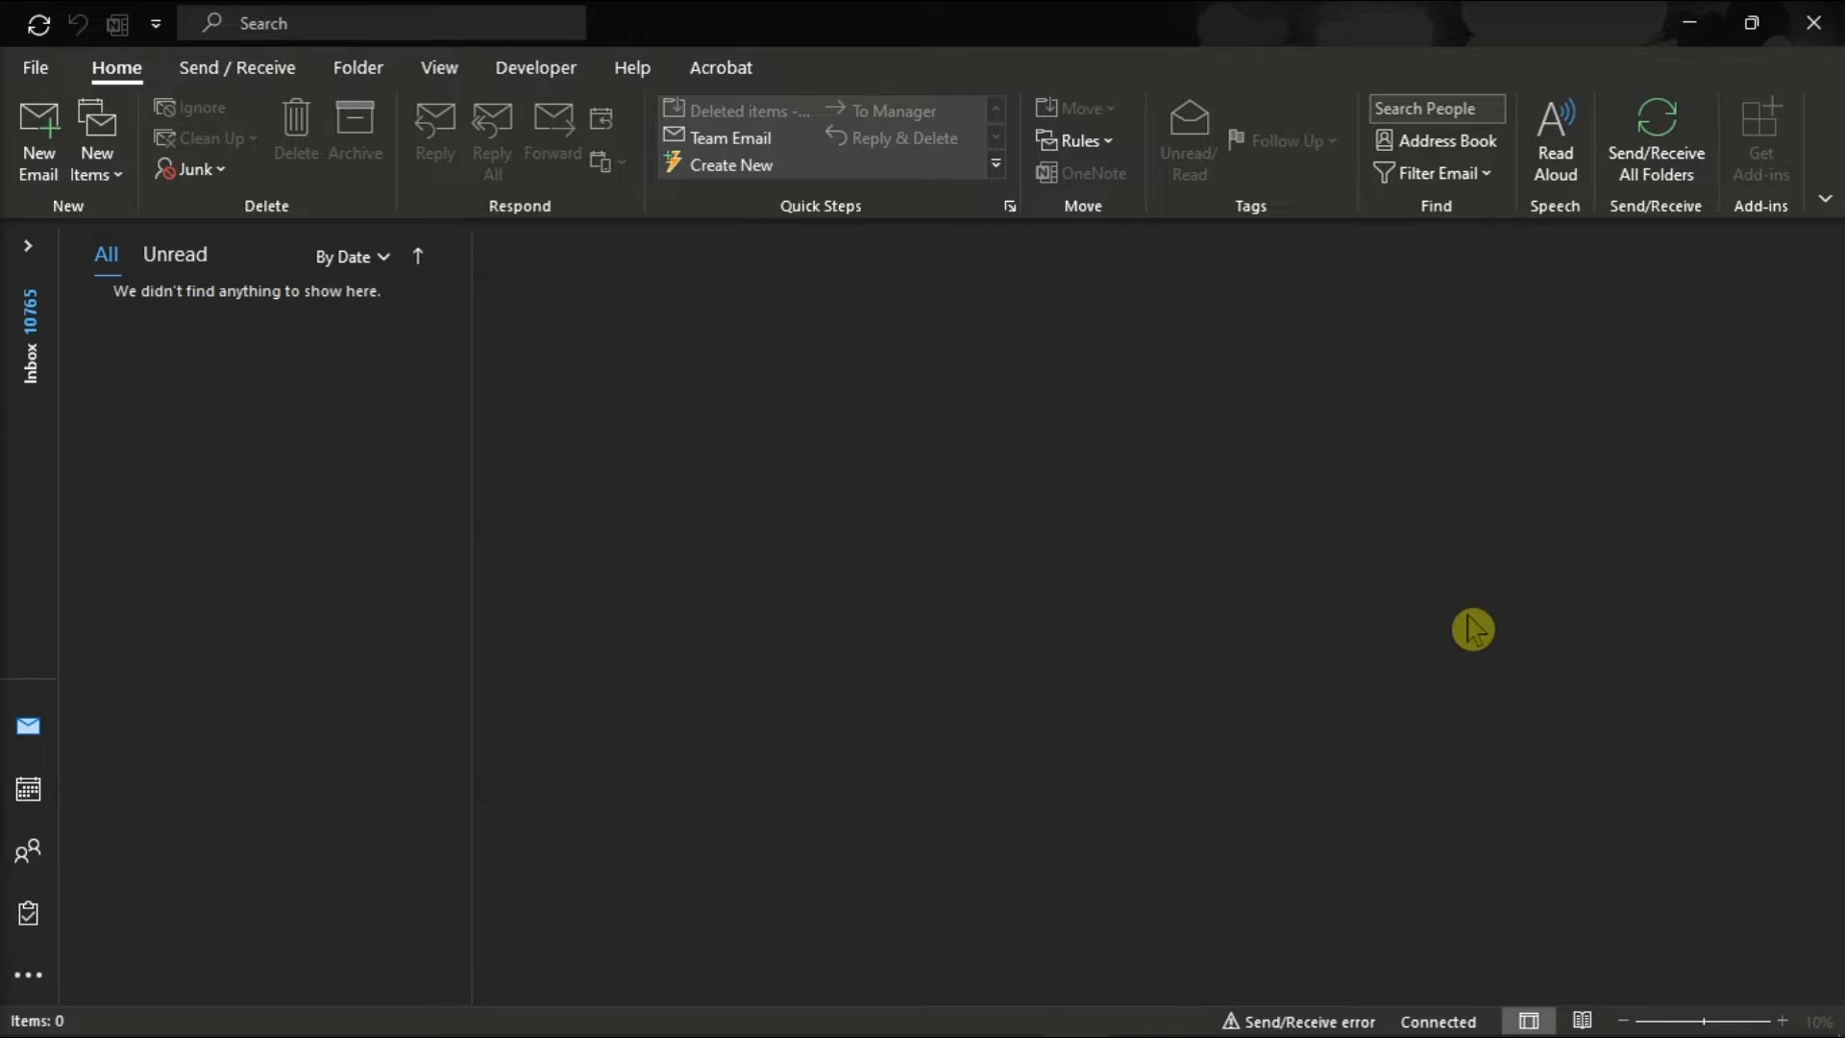
pyautogui.moveTo(665, 384)
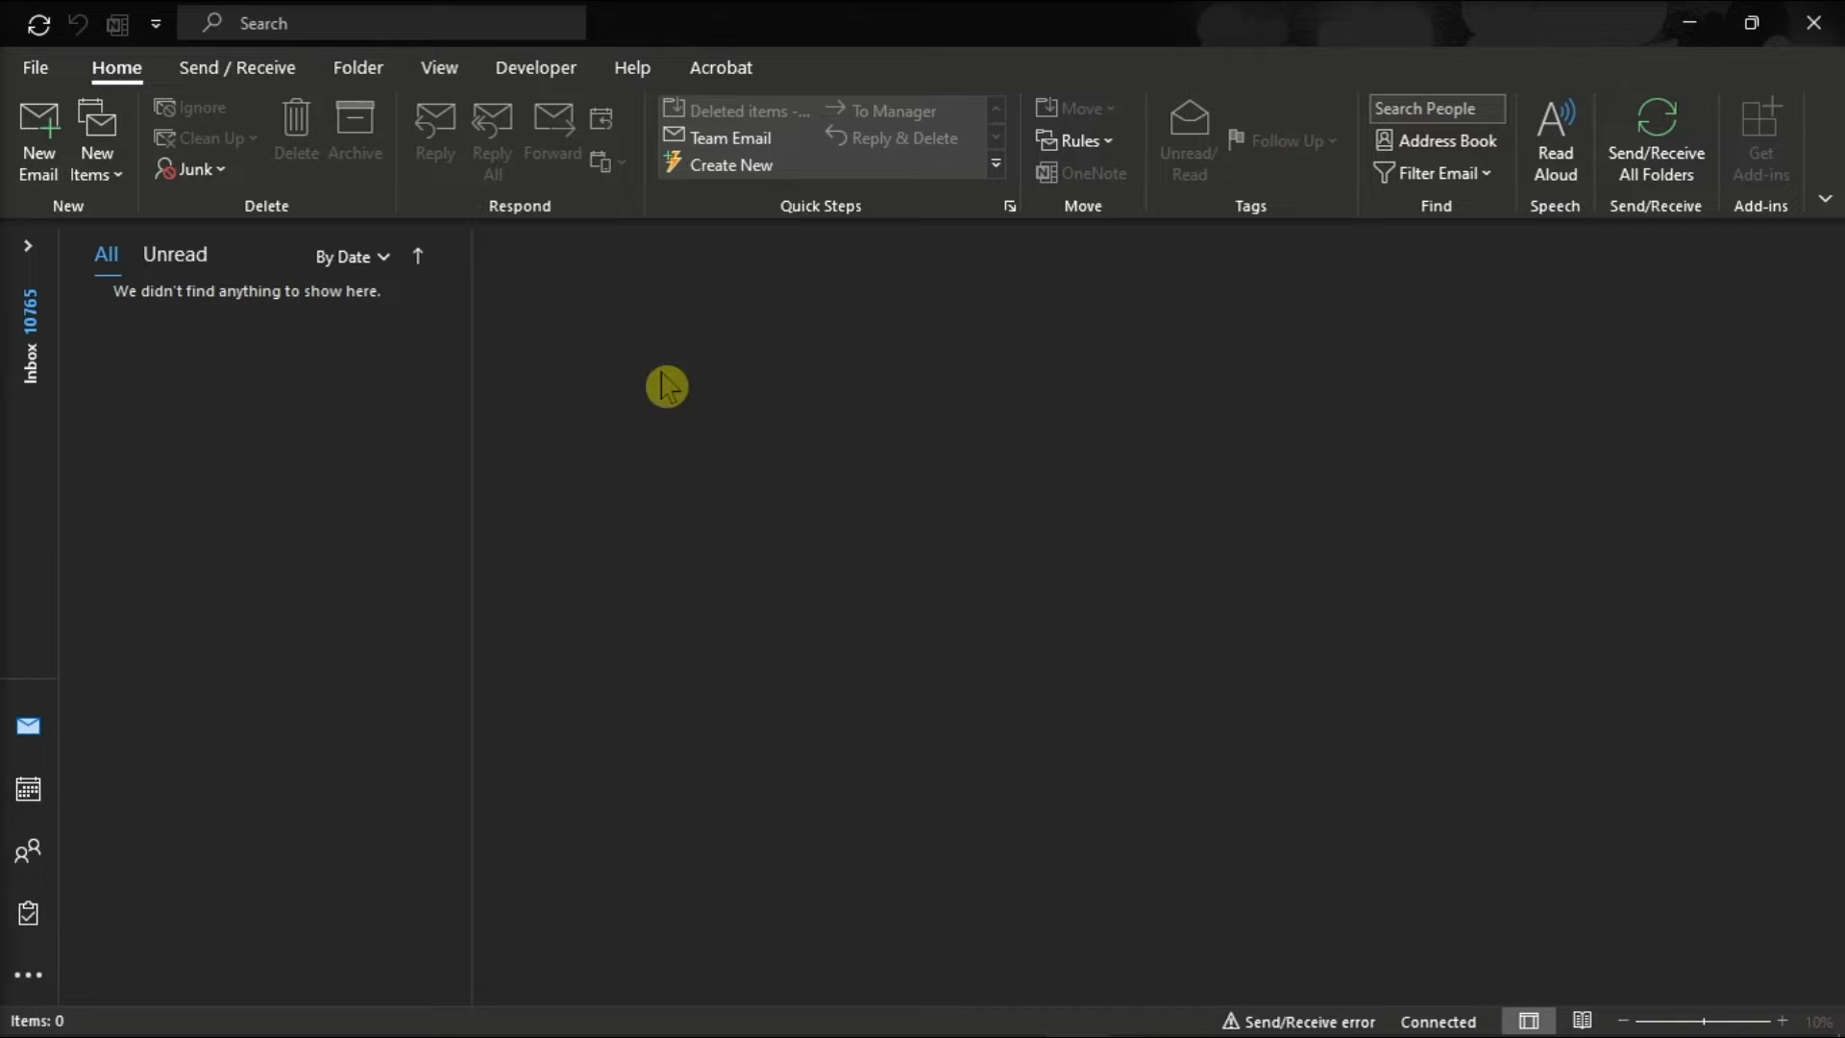
# Go to the File backstage to show the Account Information page
pyautogui.click(35, 67)
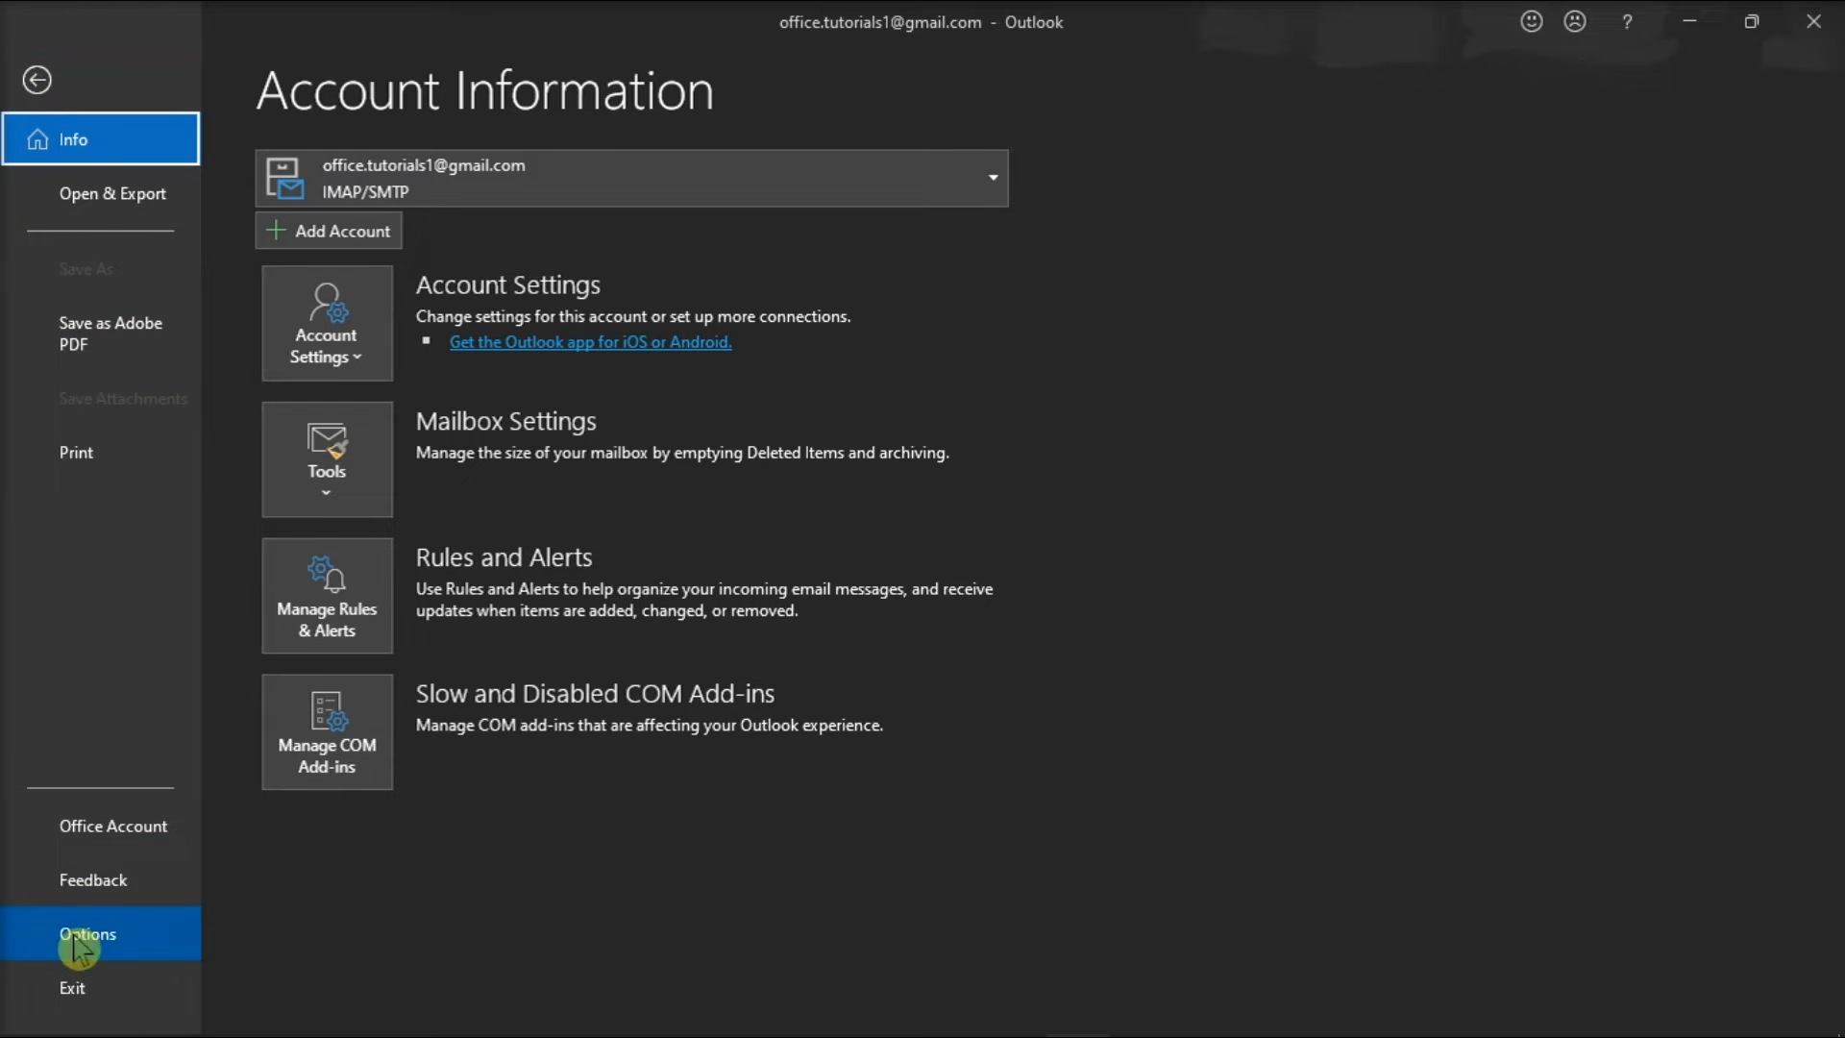
# Reach Editor Options > Proofing via Options, Mail, Spelling and Autocorrect
pyautogui.click(86, 934)
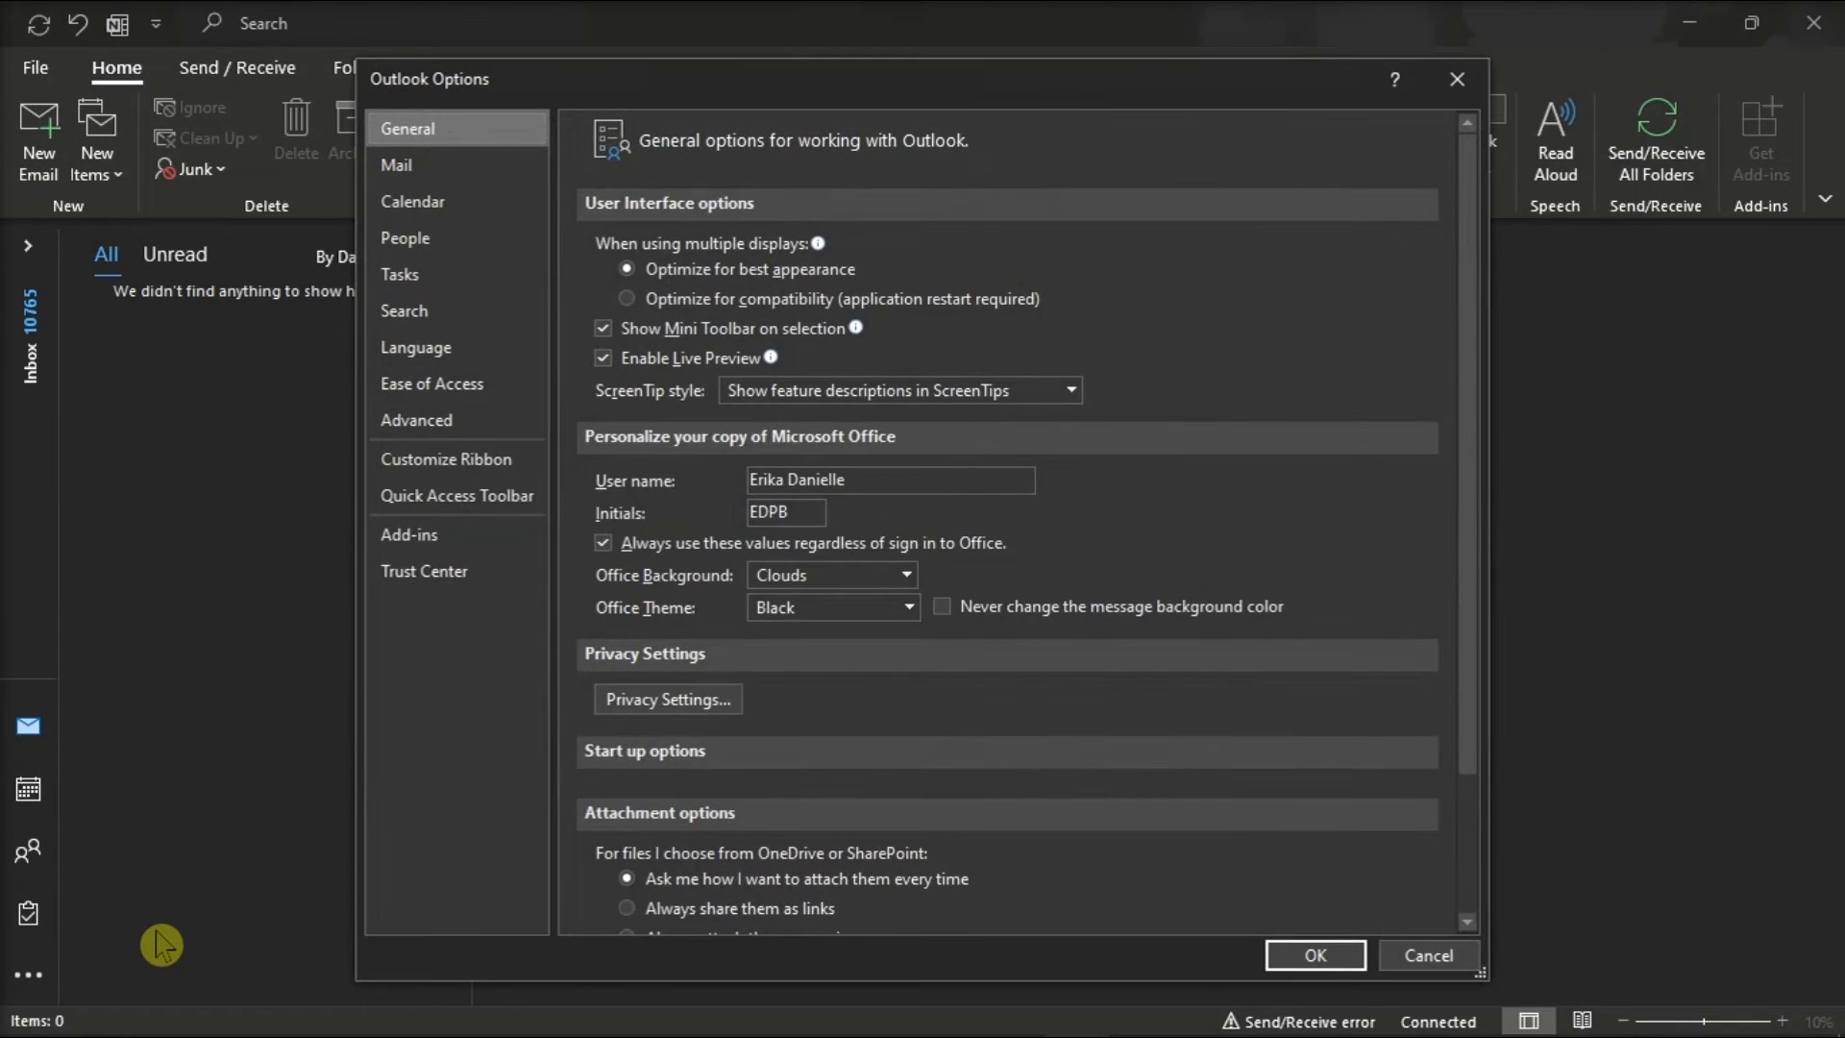
pyautogui.moveTo(410, 183)
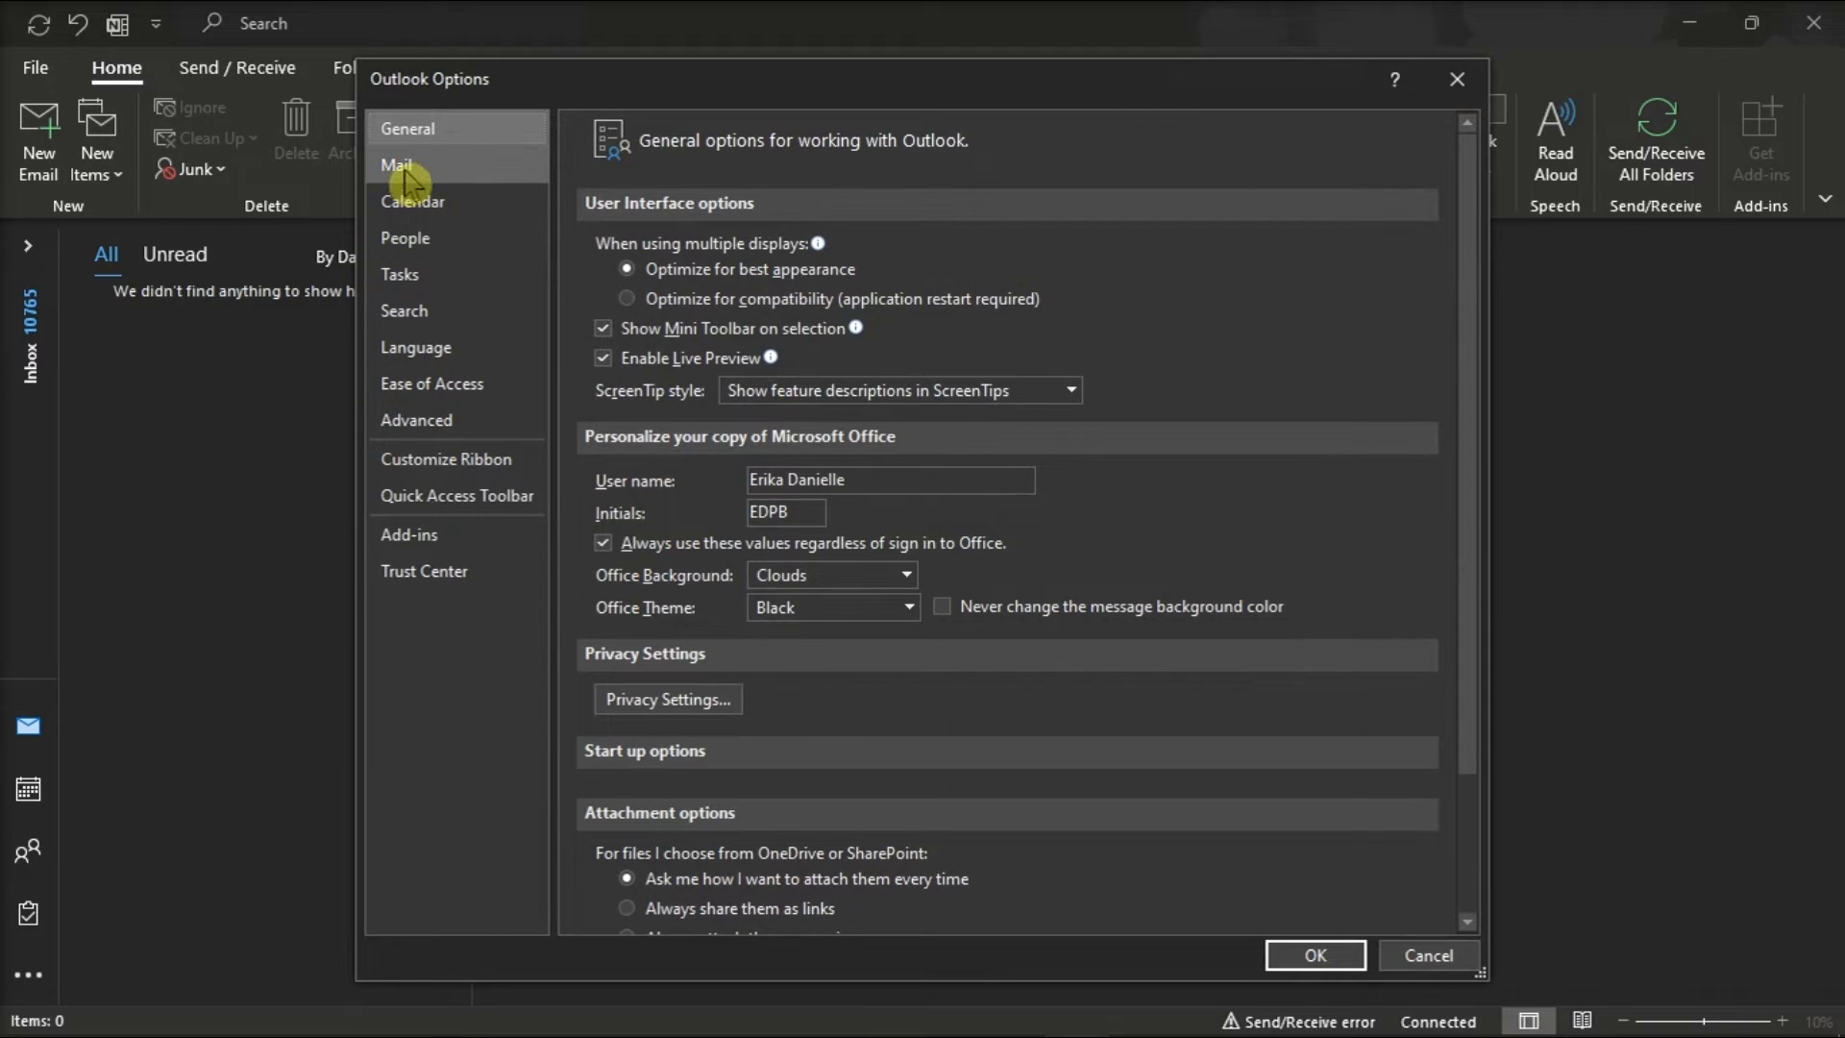
pyautogui.click(396, 166)
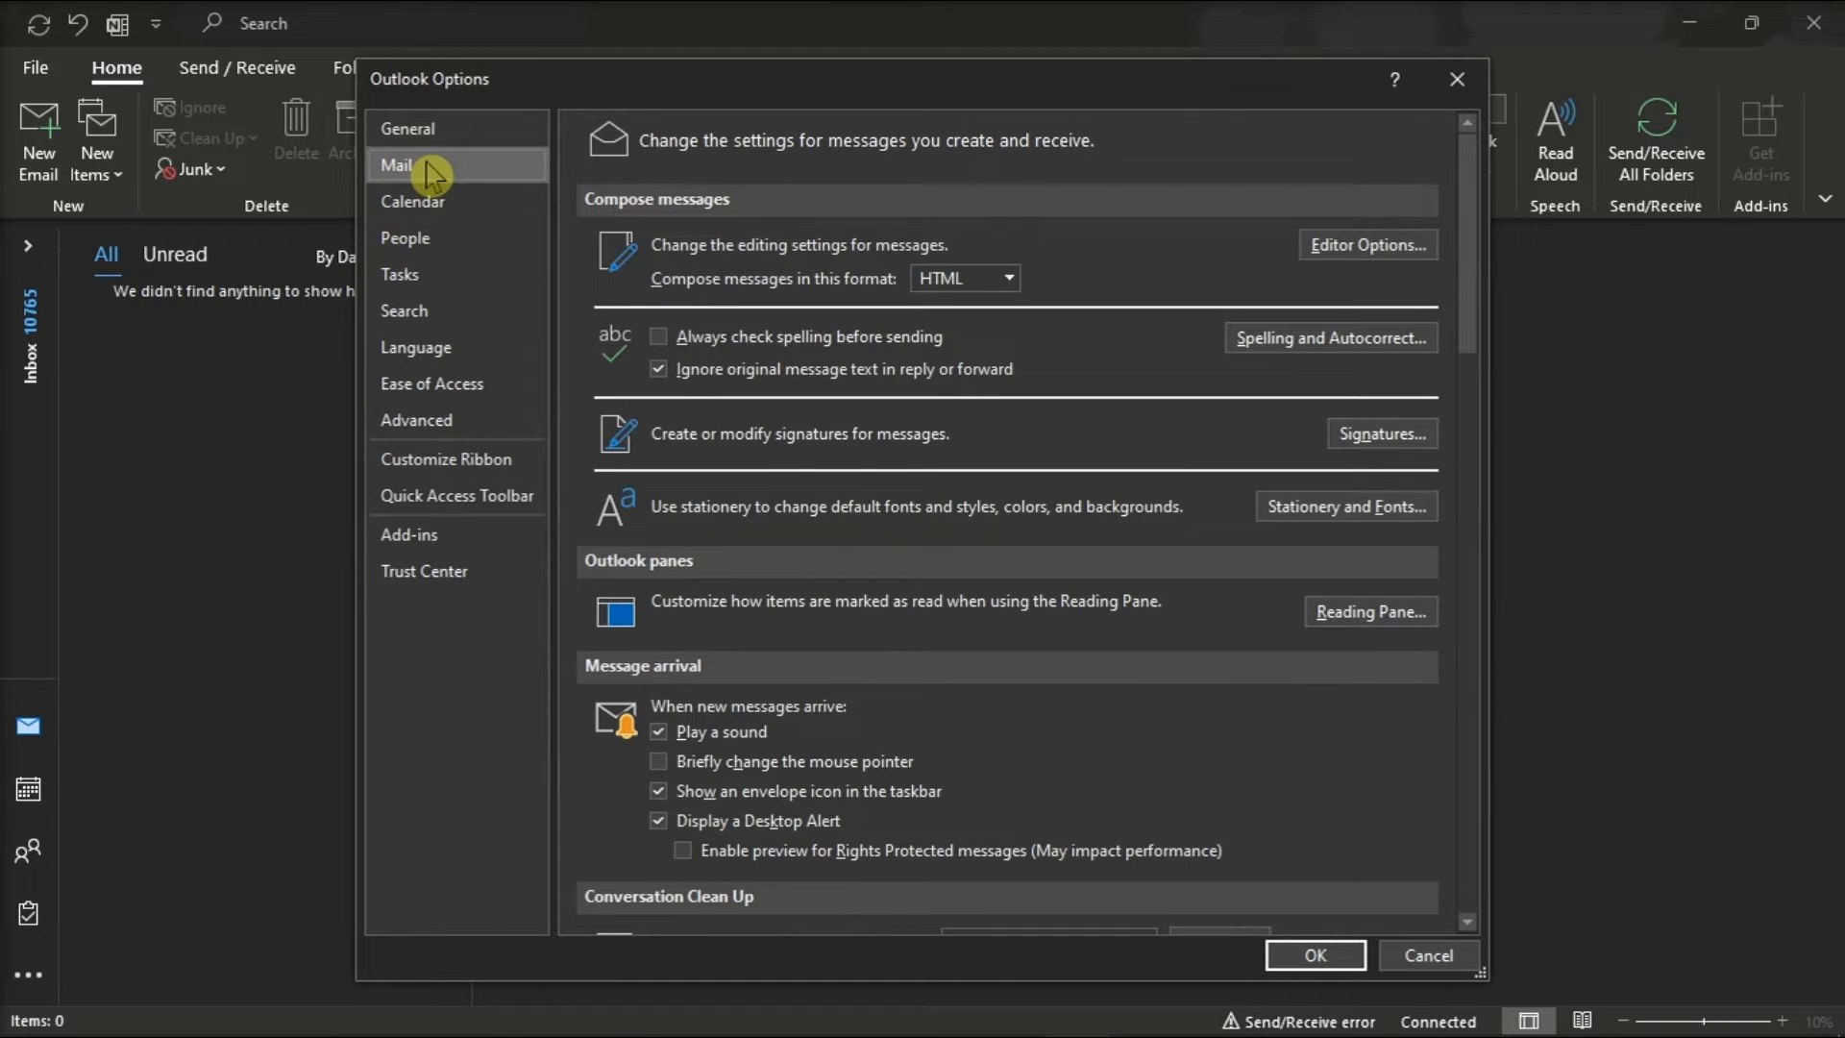
pyautogui.moveTo(1197, 327)
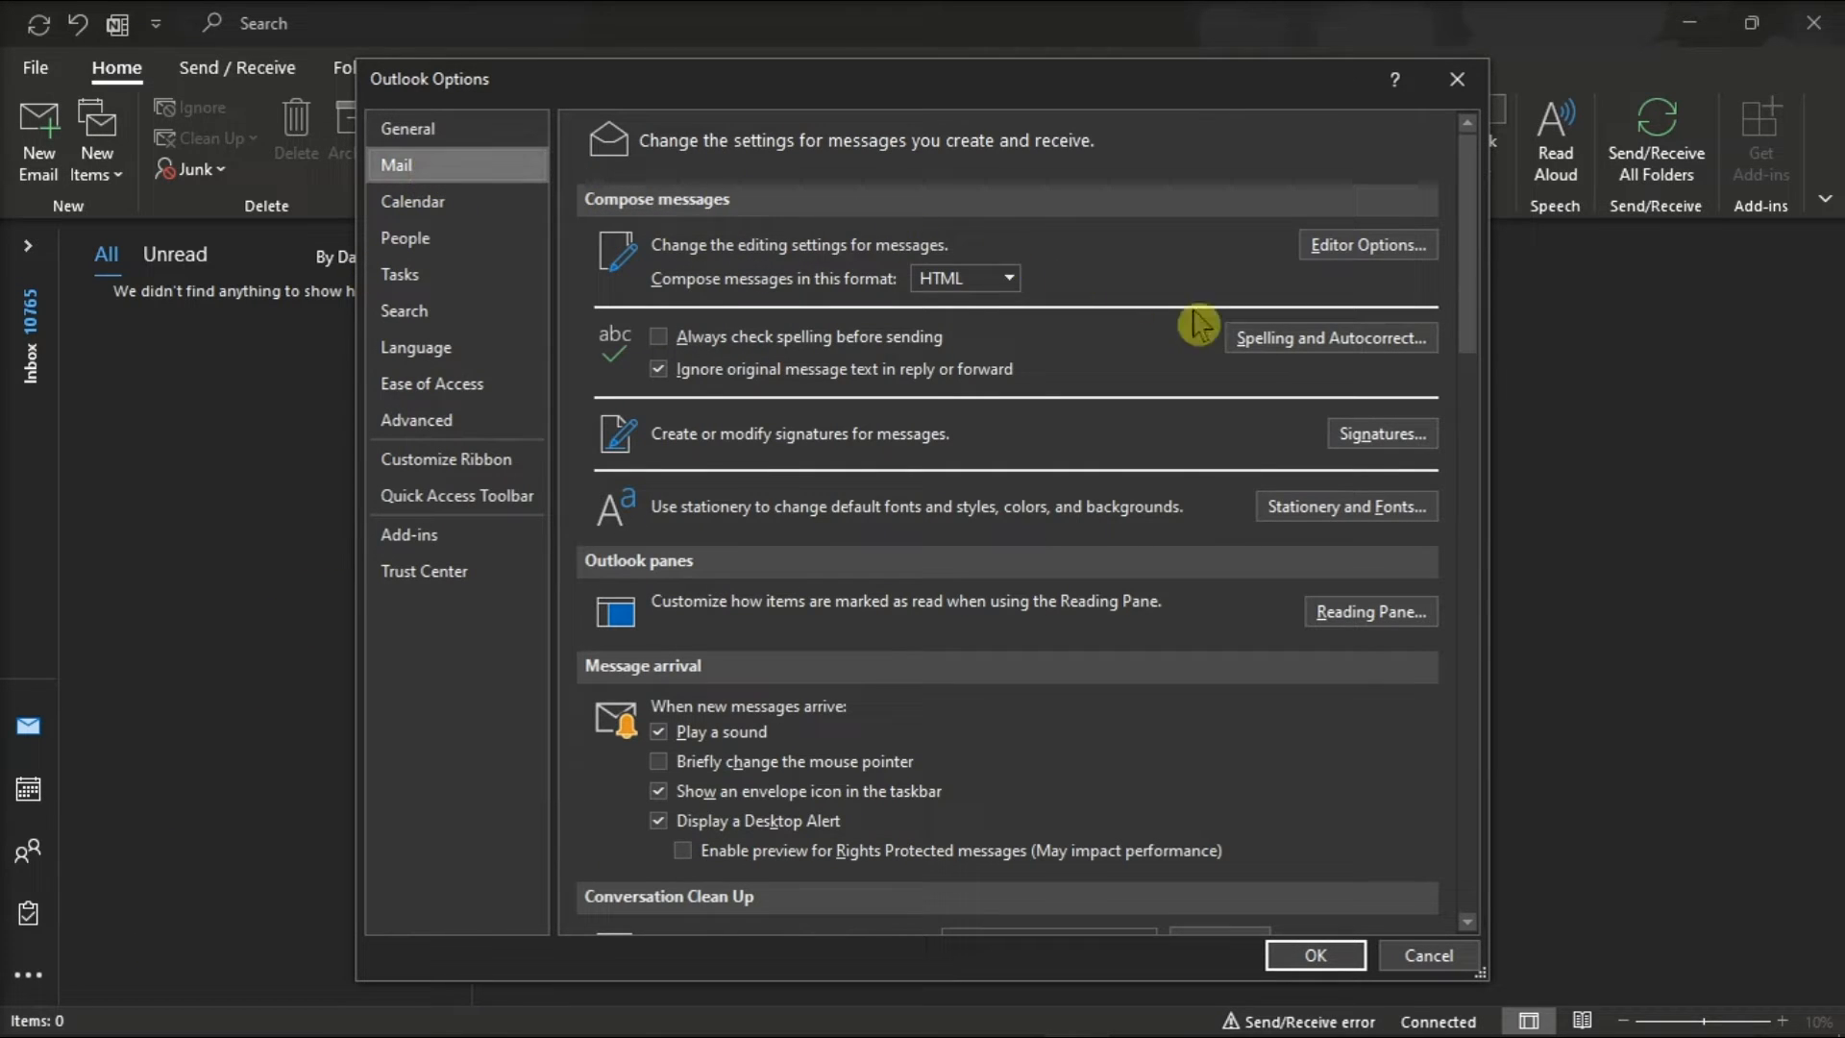
pyautogui.moveTo(1359, 352)
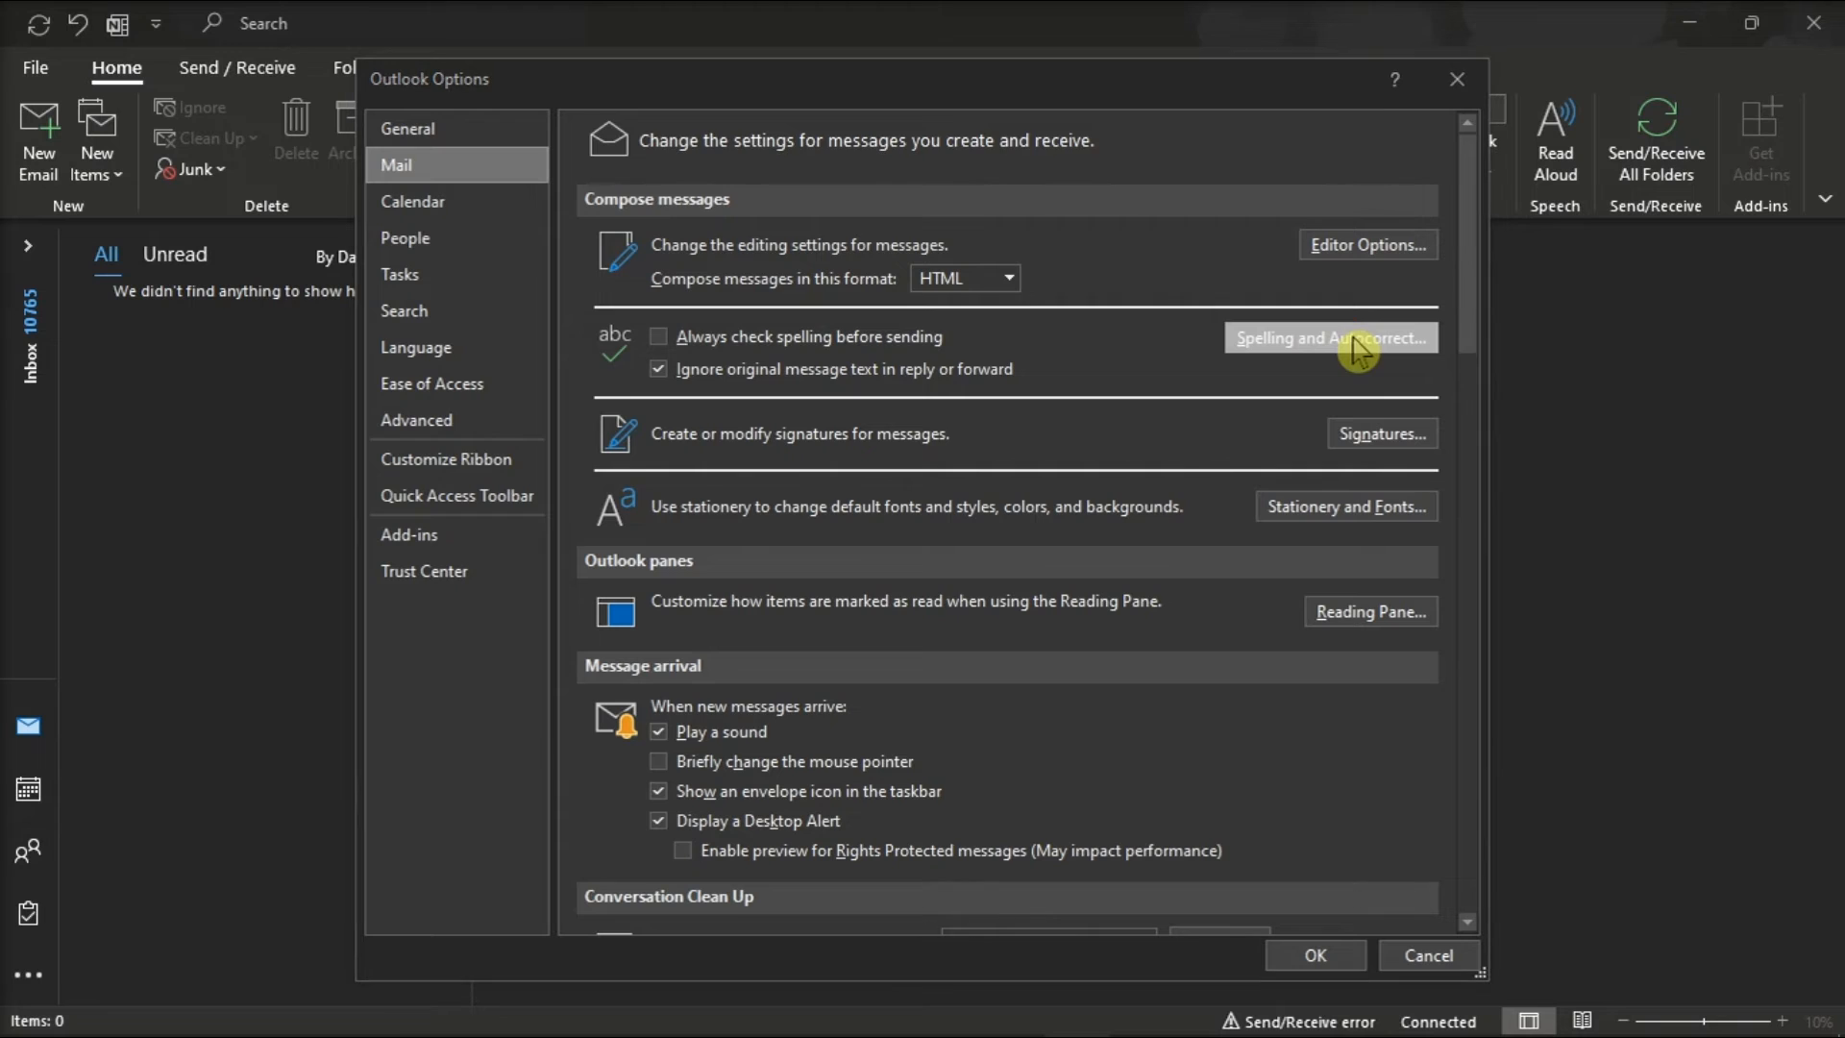
pyautogui.click(1330, 338)
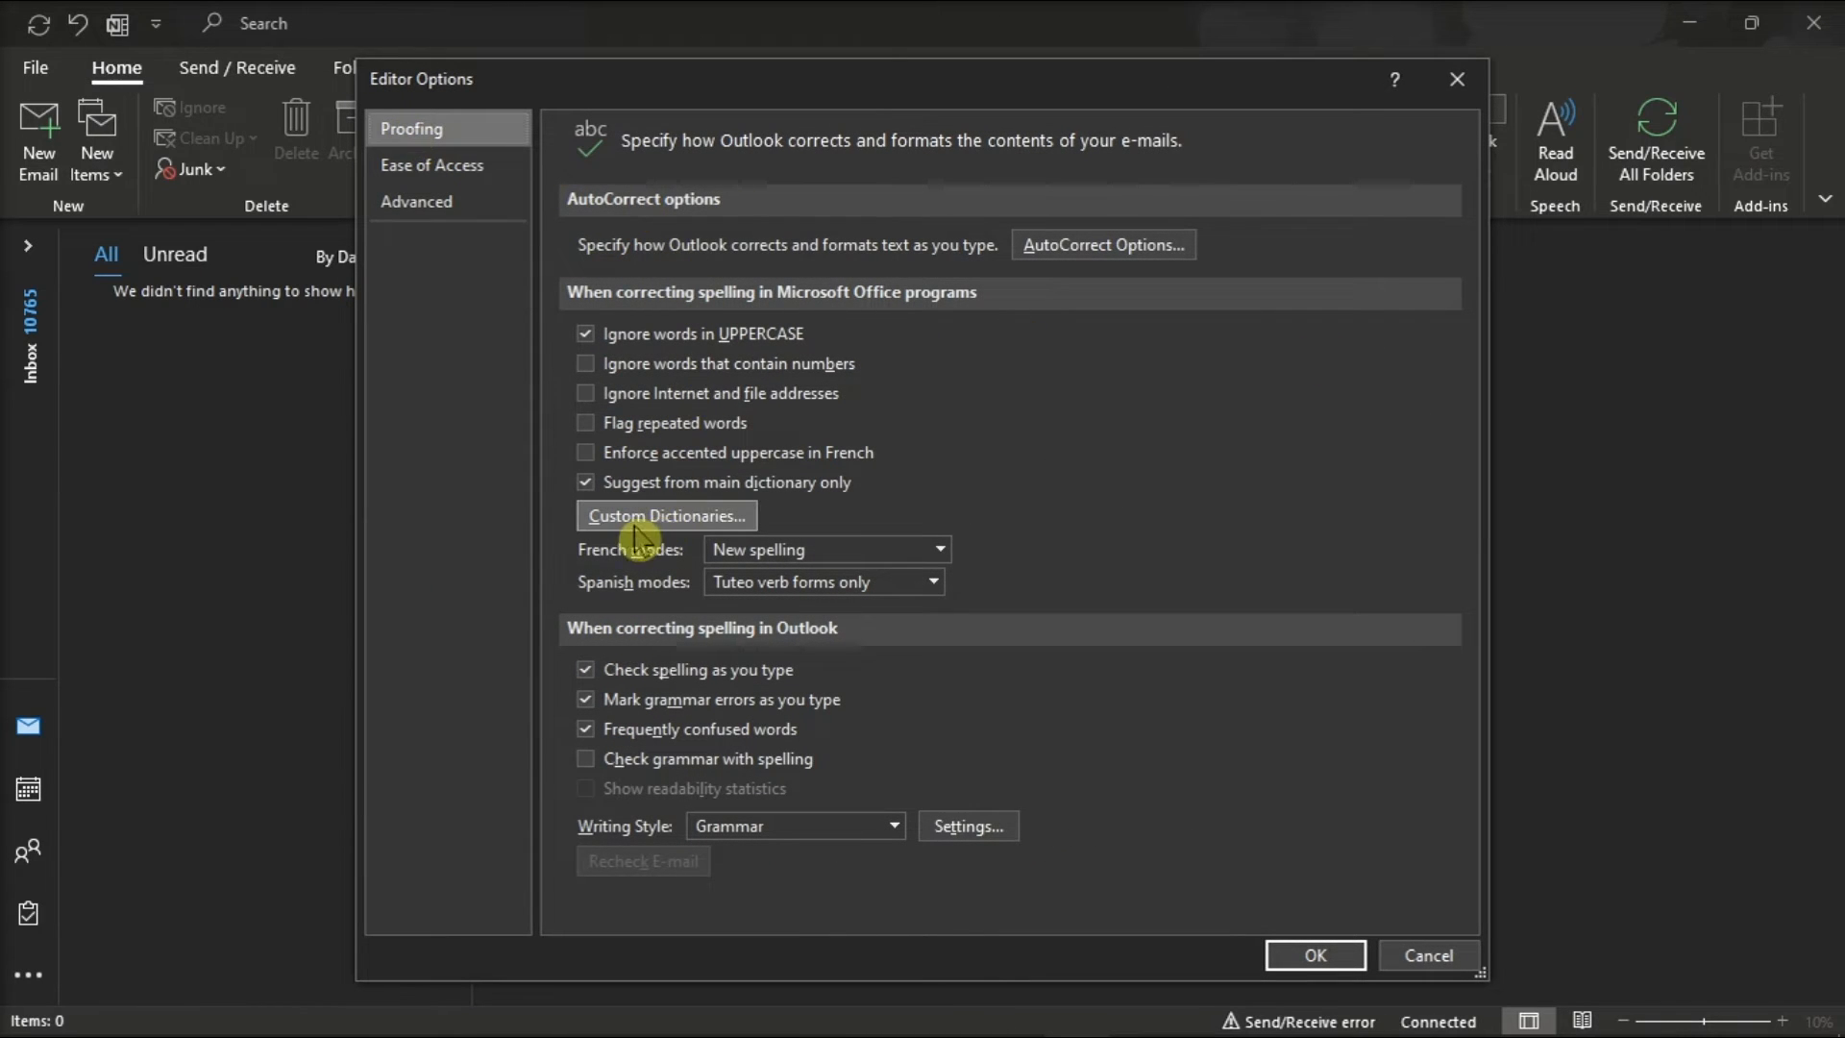
# Enable CUSTOM.DIC, make it the default custom dictionary, and confirm both dialogs with OK
pyautogui.click(665, 515)
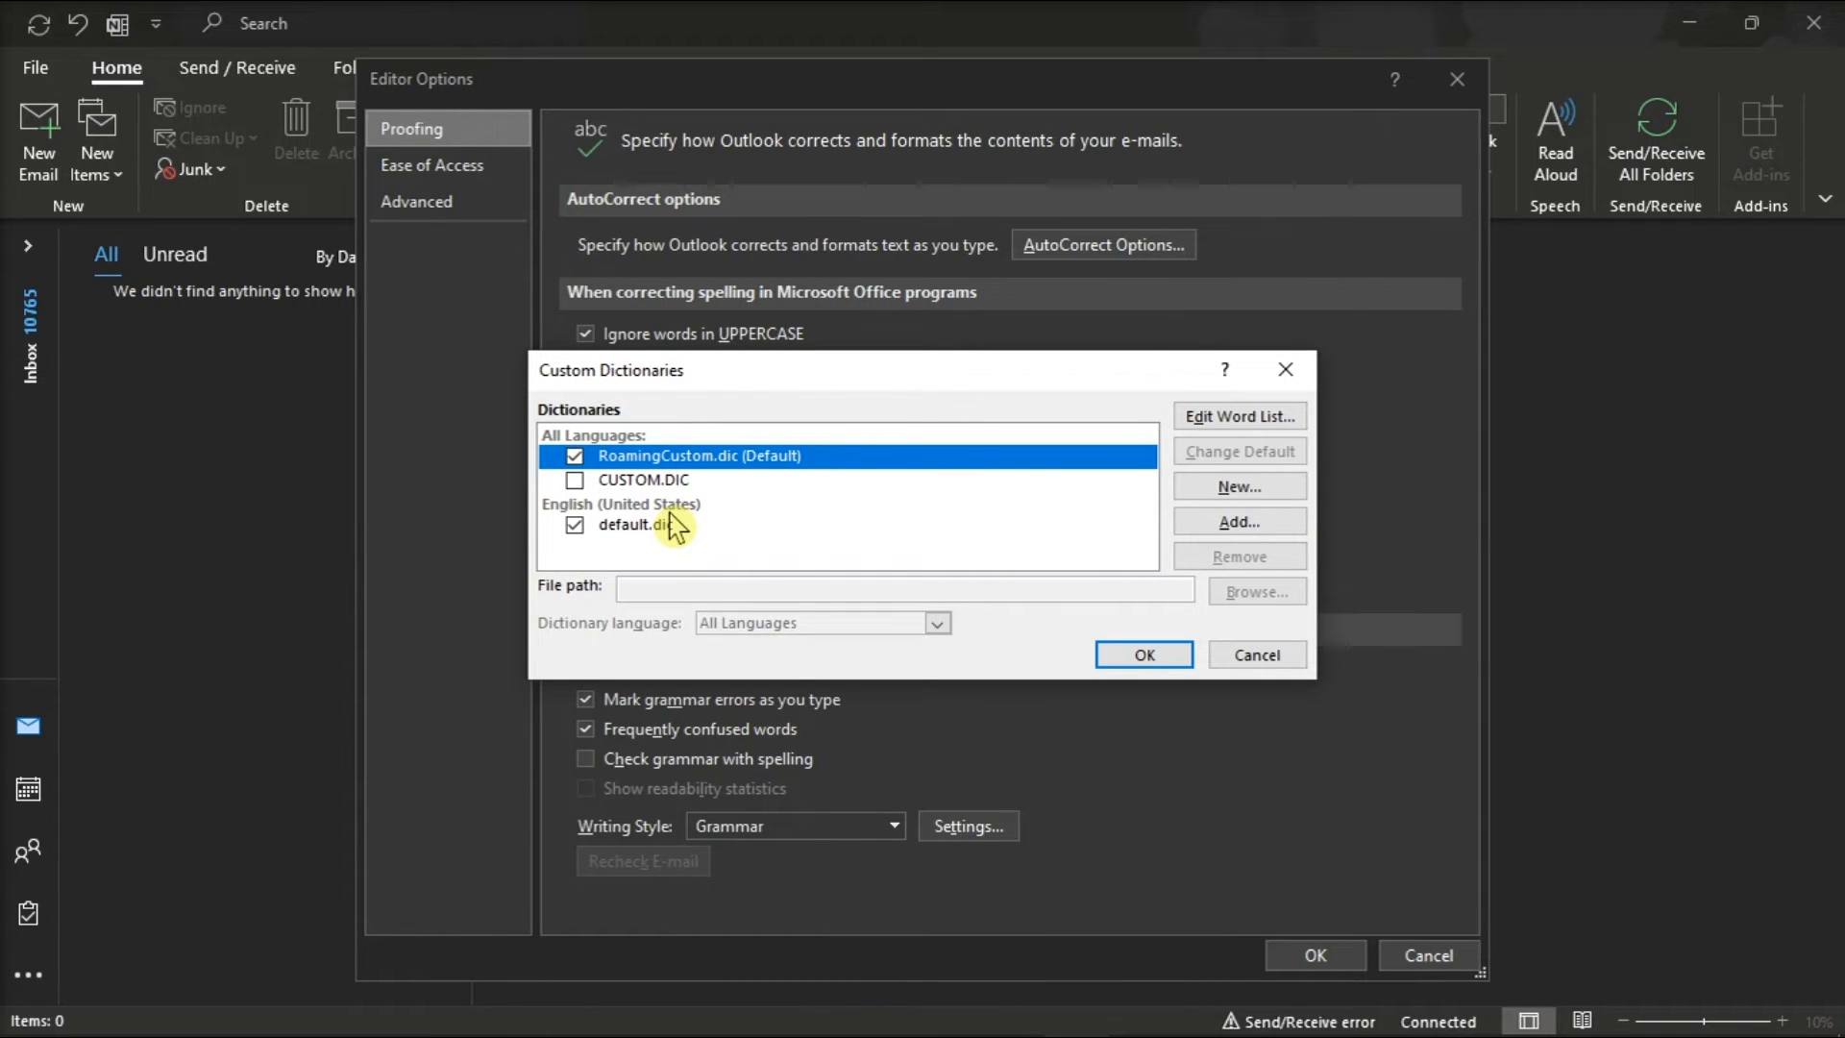
pyautogui.click(659, 478)
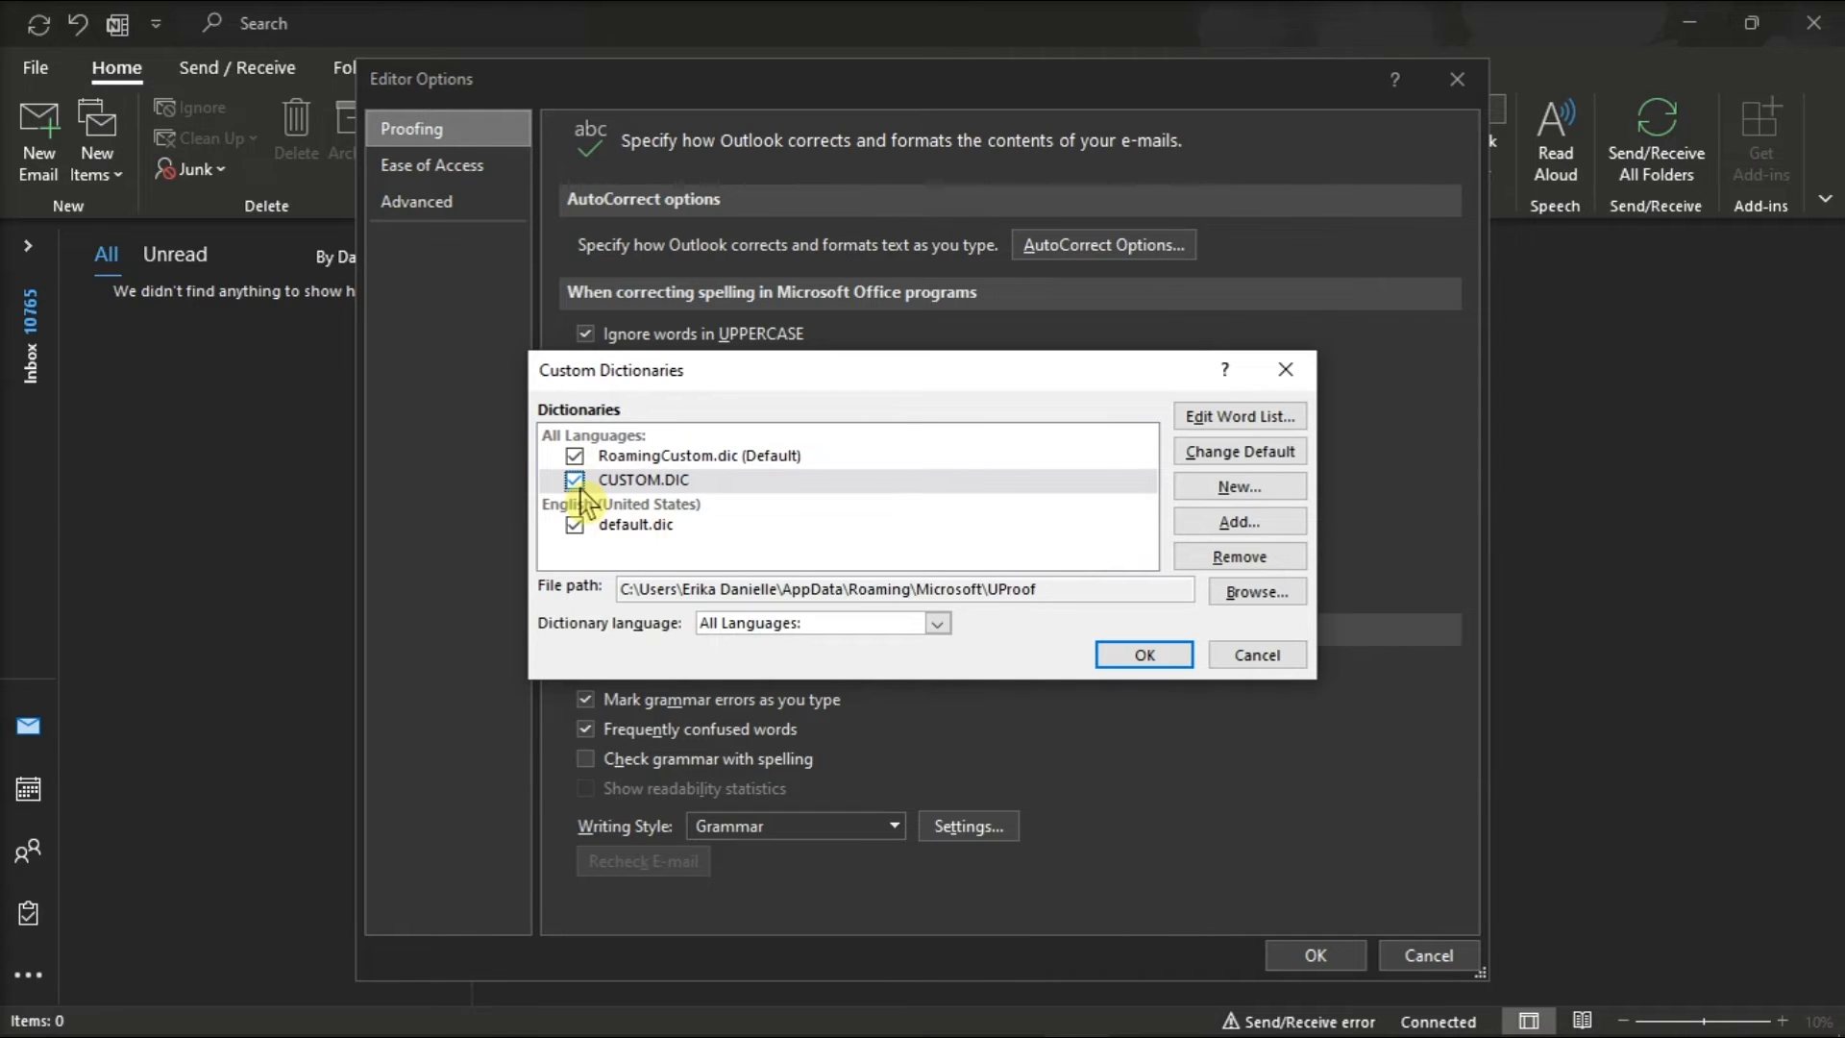
pyautogui.click(1238, 450)
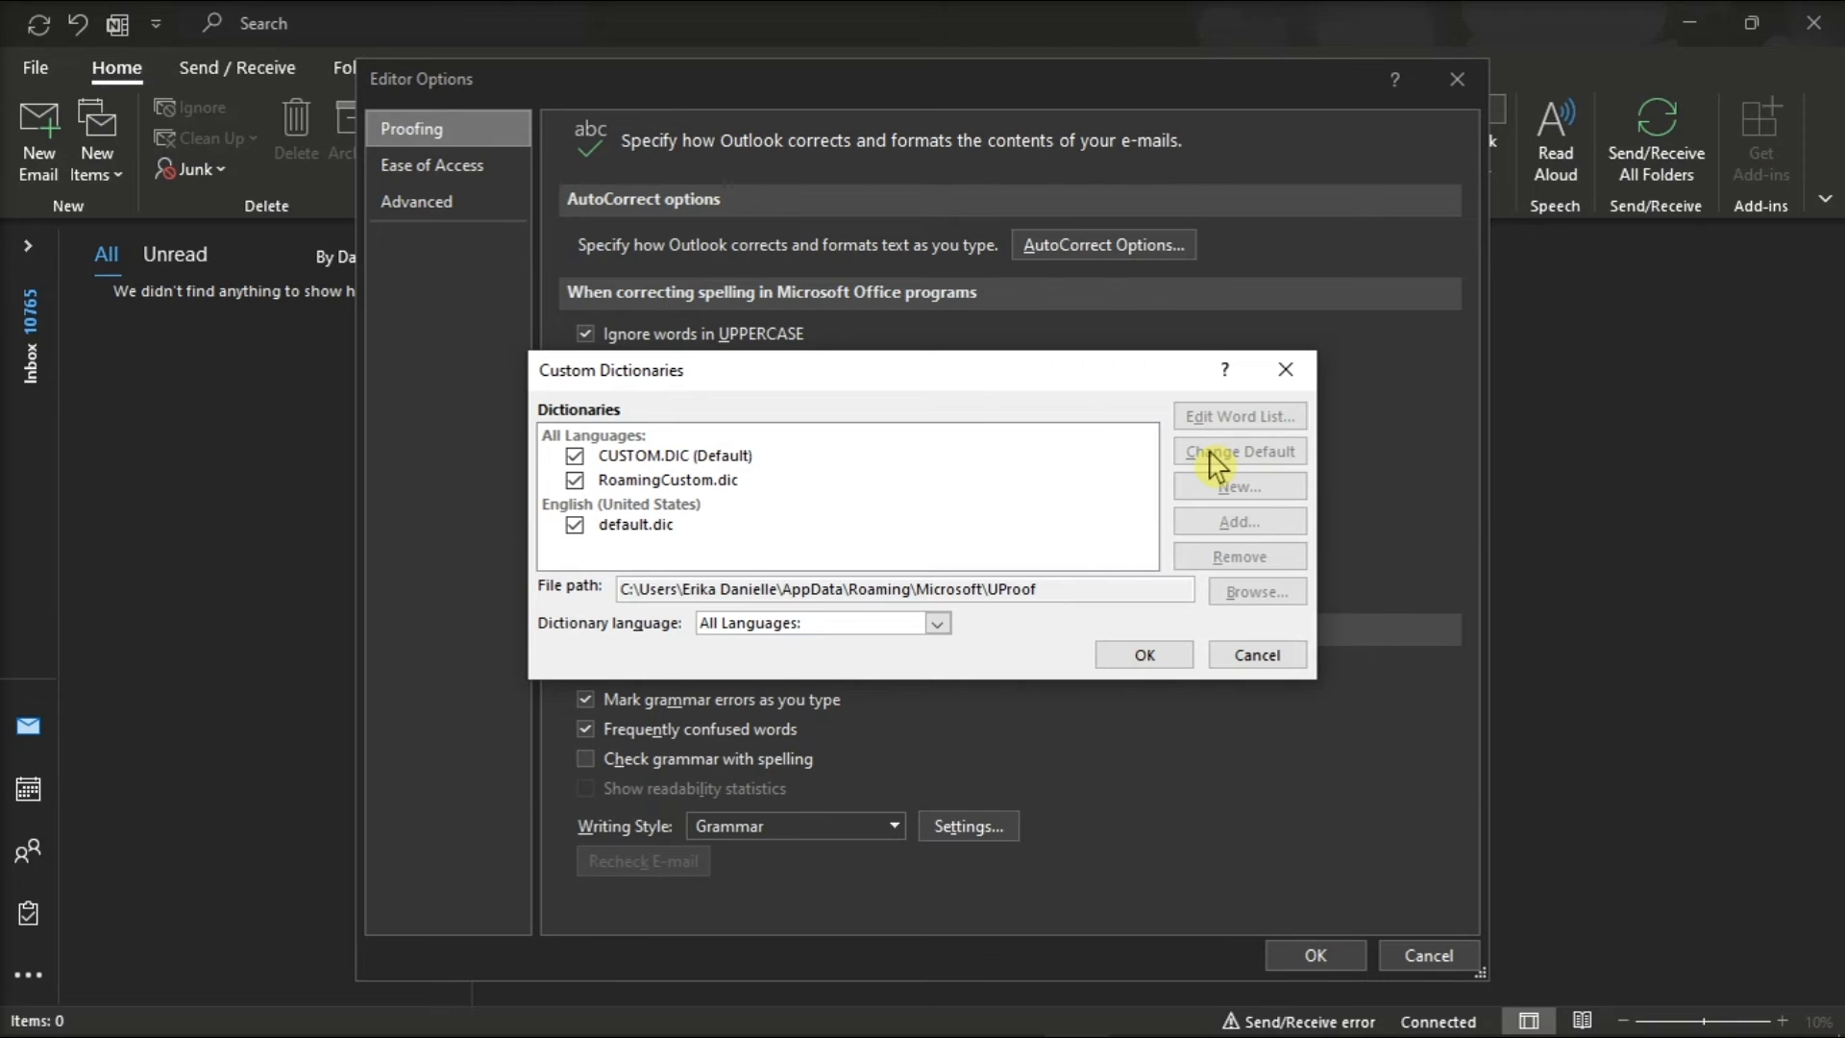
pyautogui.click(1141, 653)
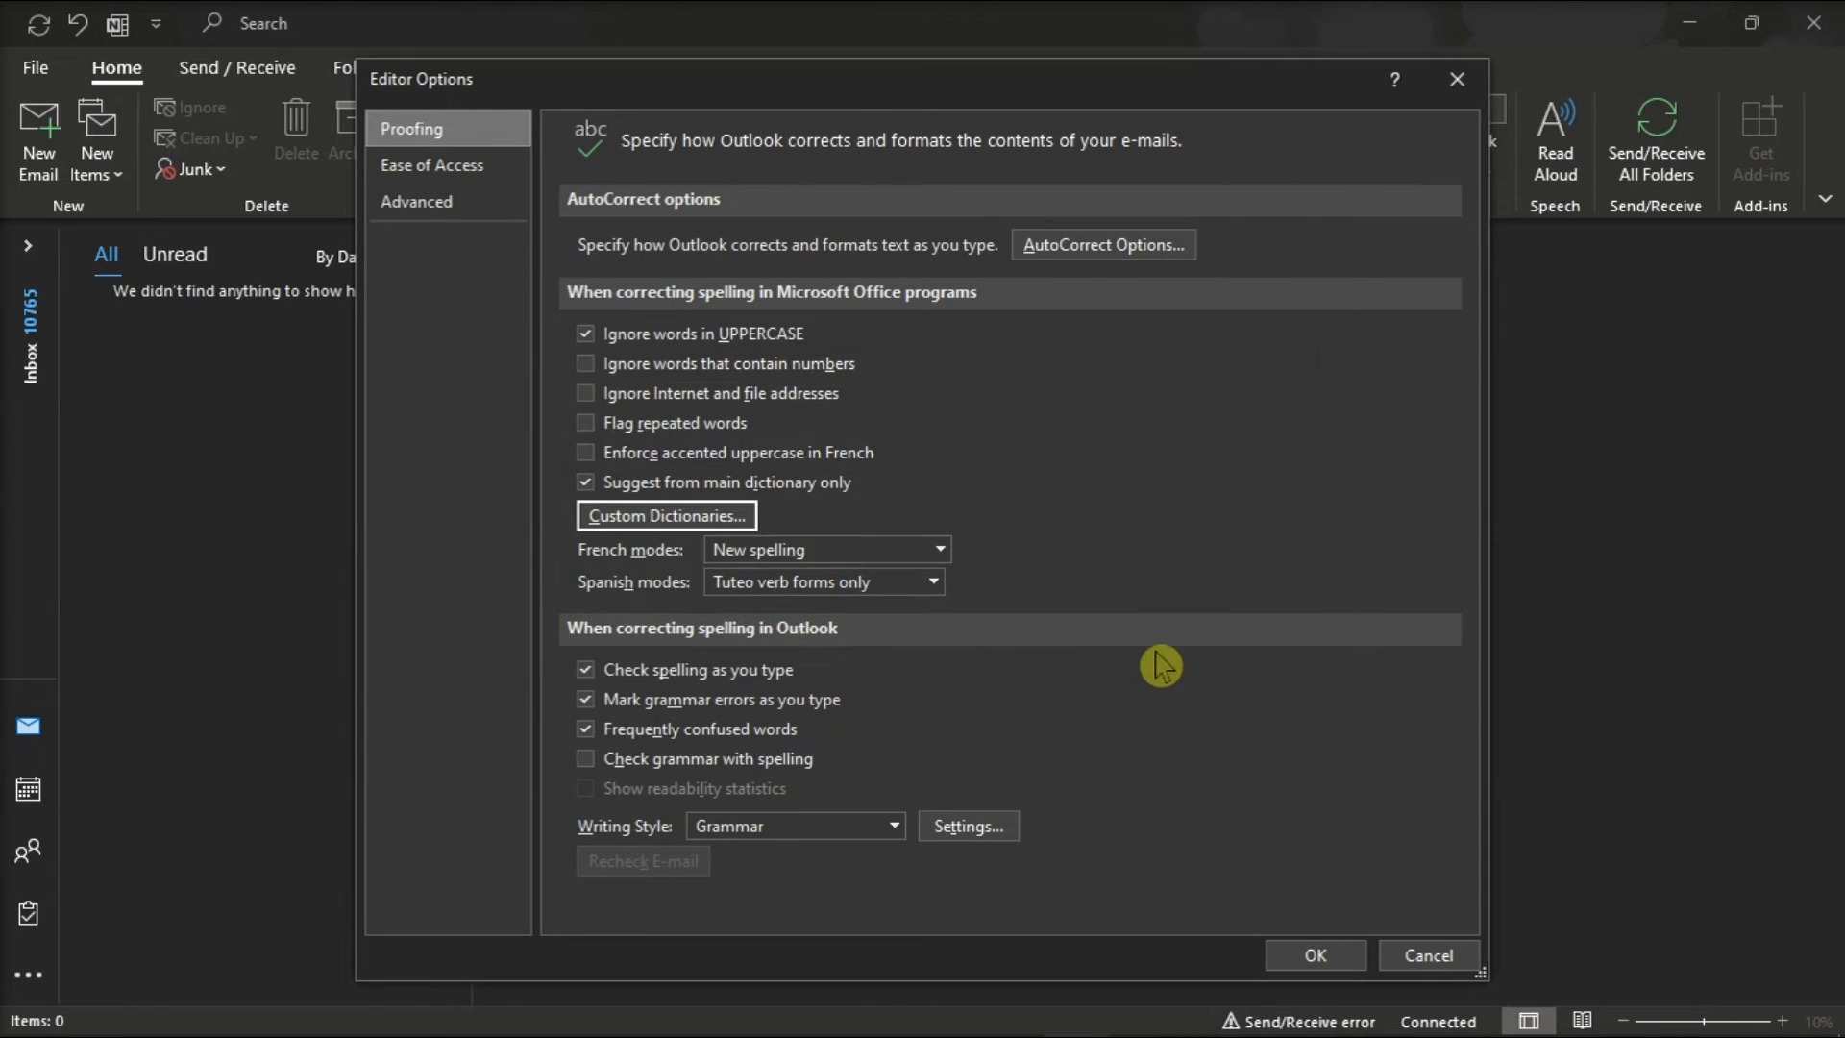
pyautogui.click(1425, 956)
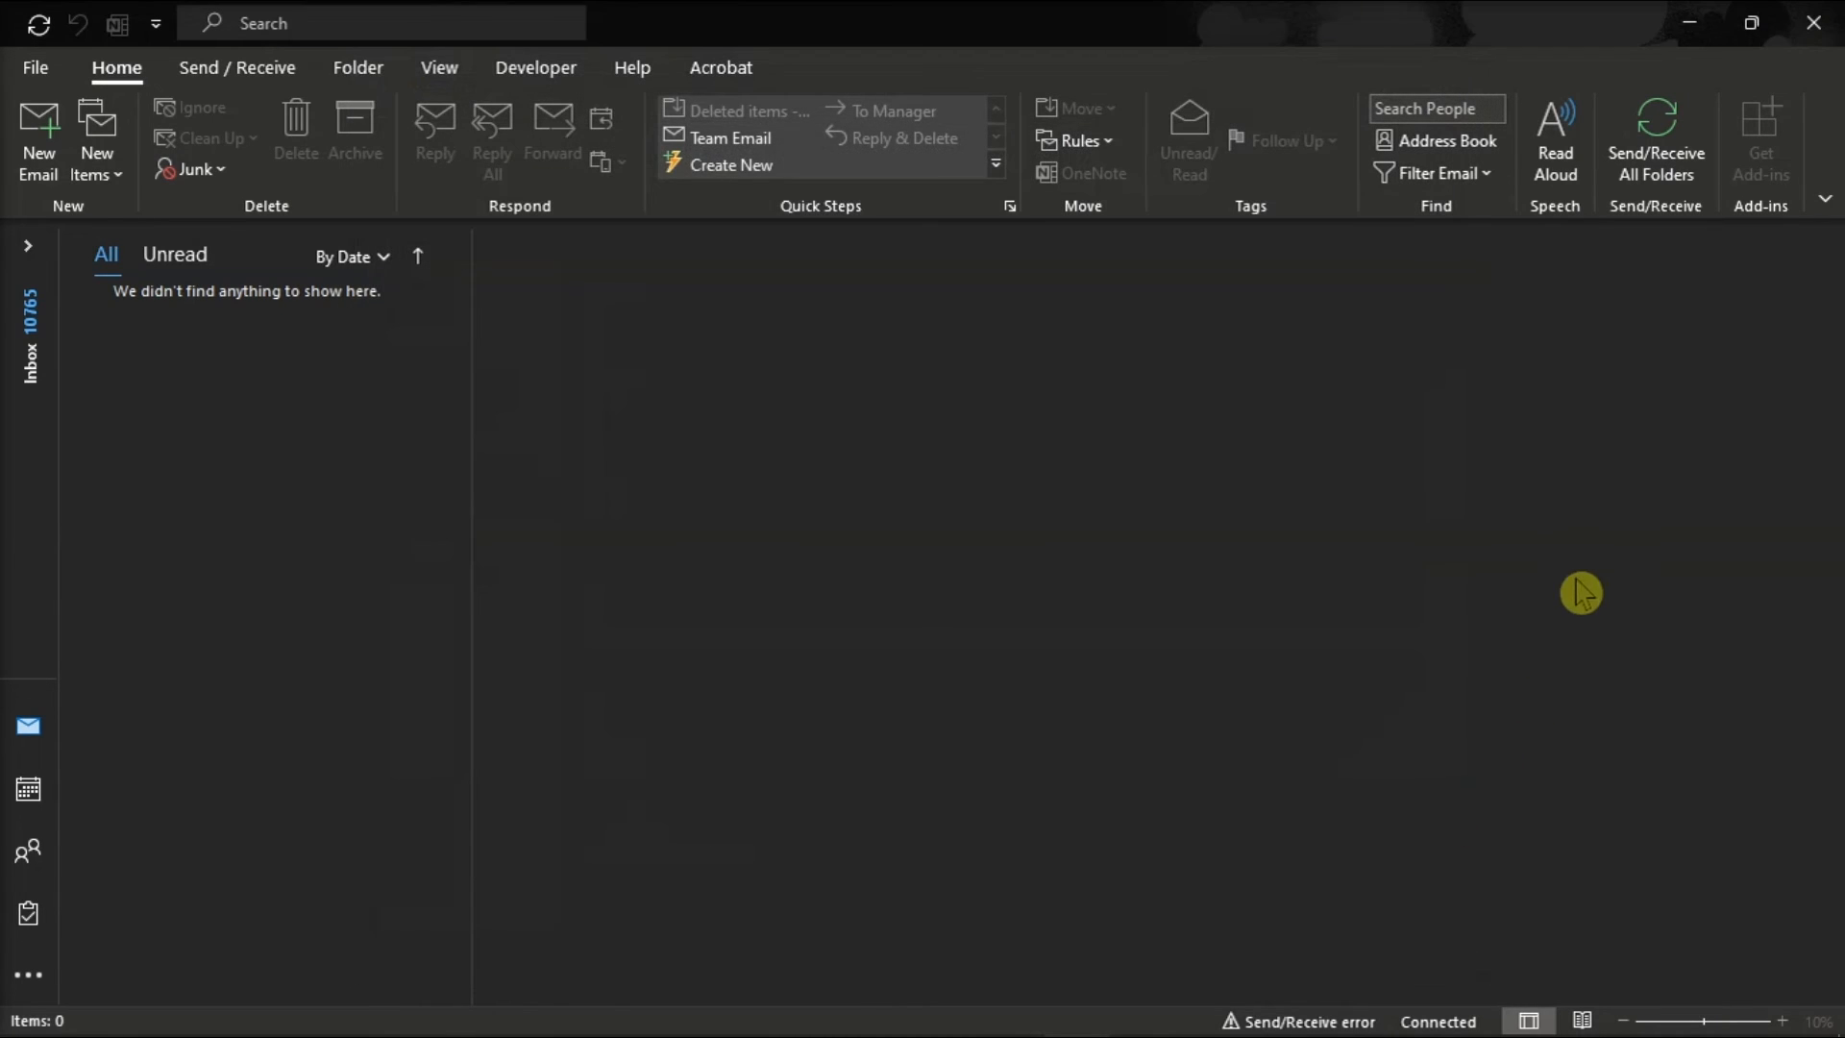